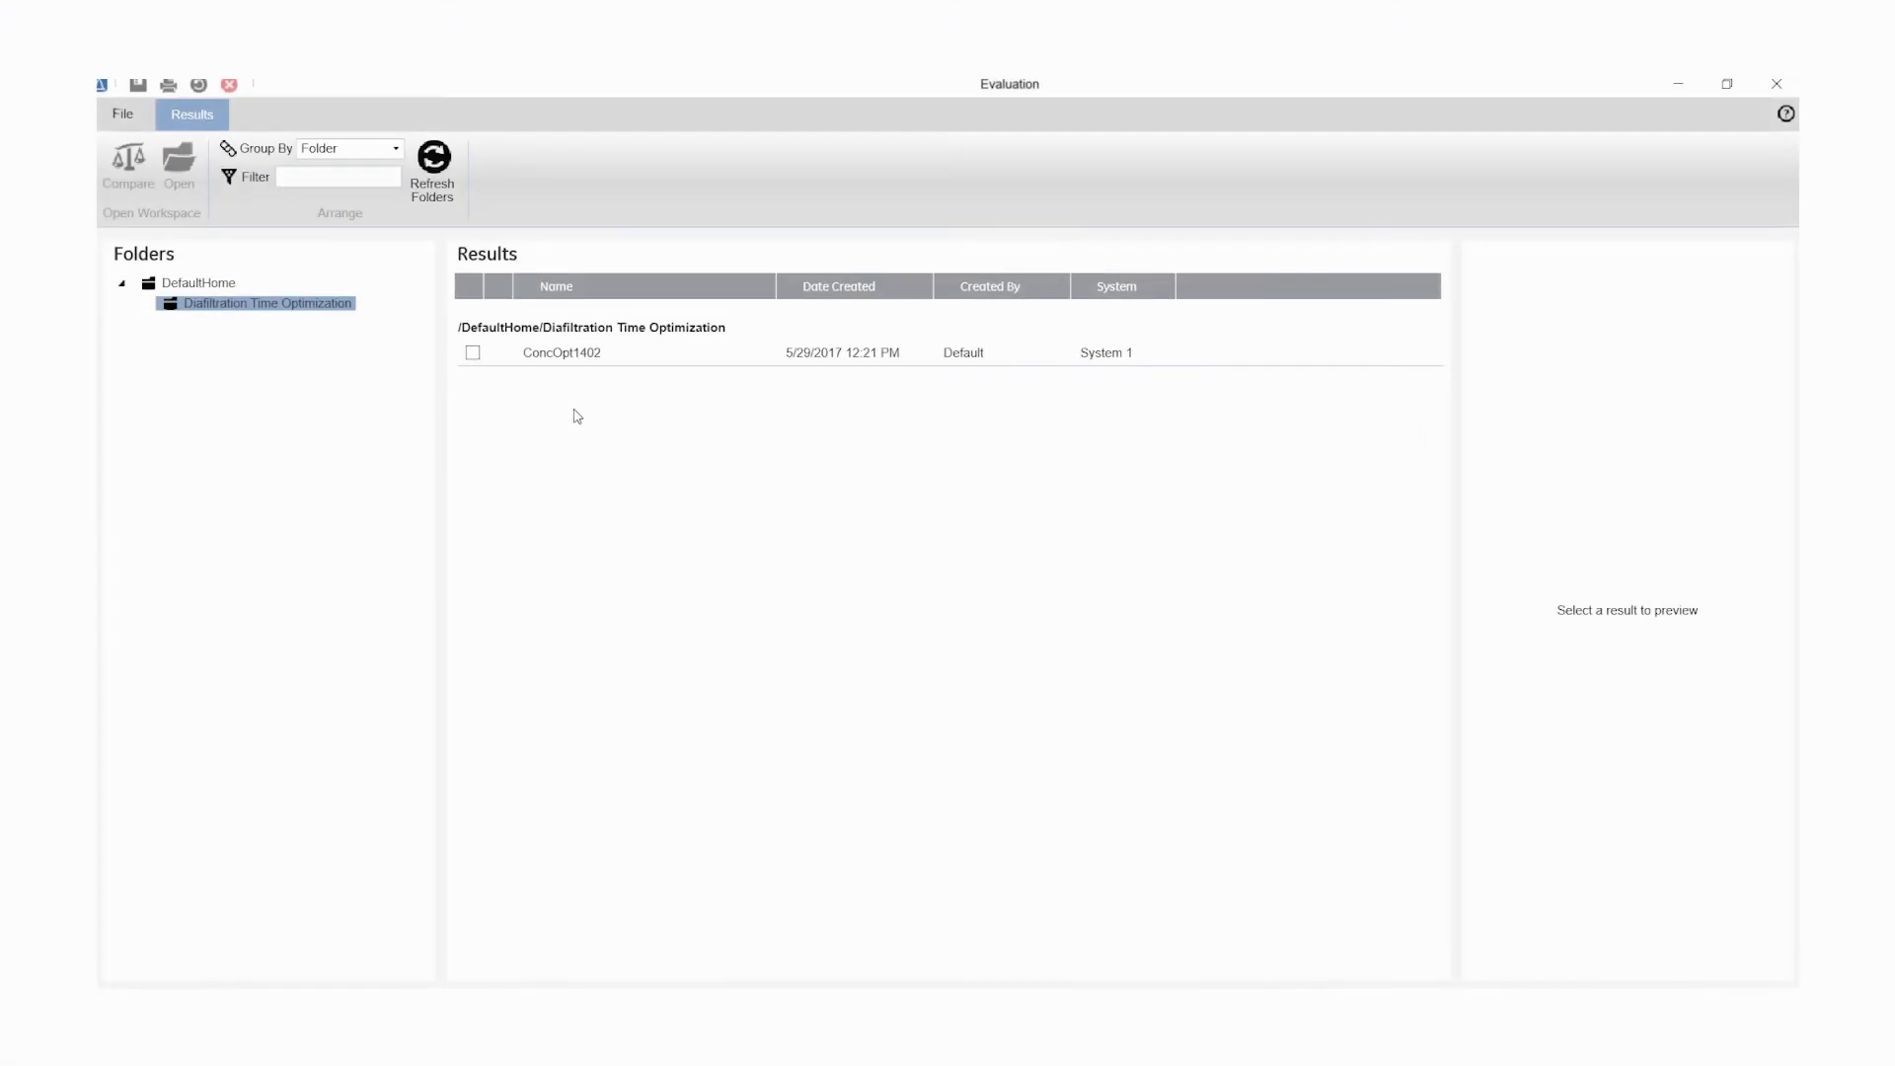
Mark the ConcOpt1402 result in the Diafiltration Time Optimization folder and open it.
click(561, 351)
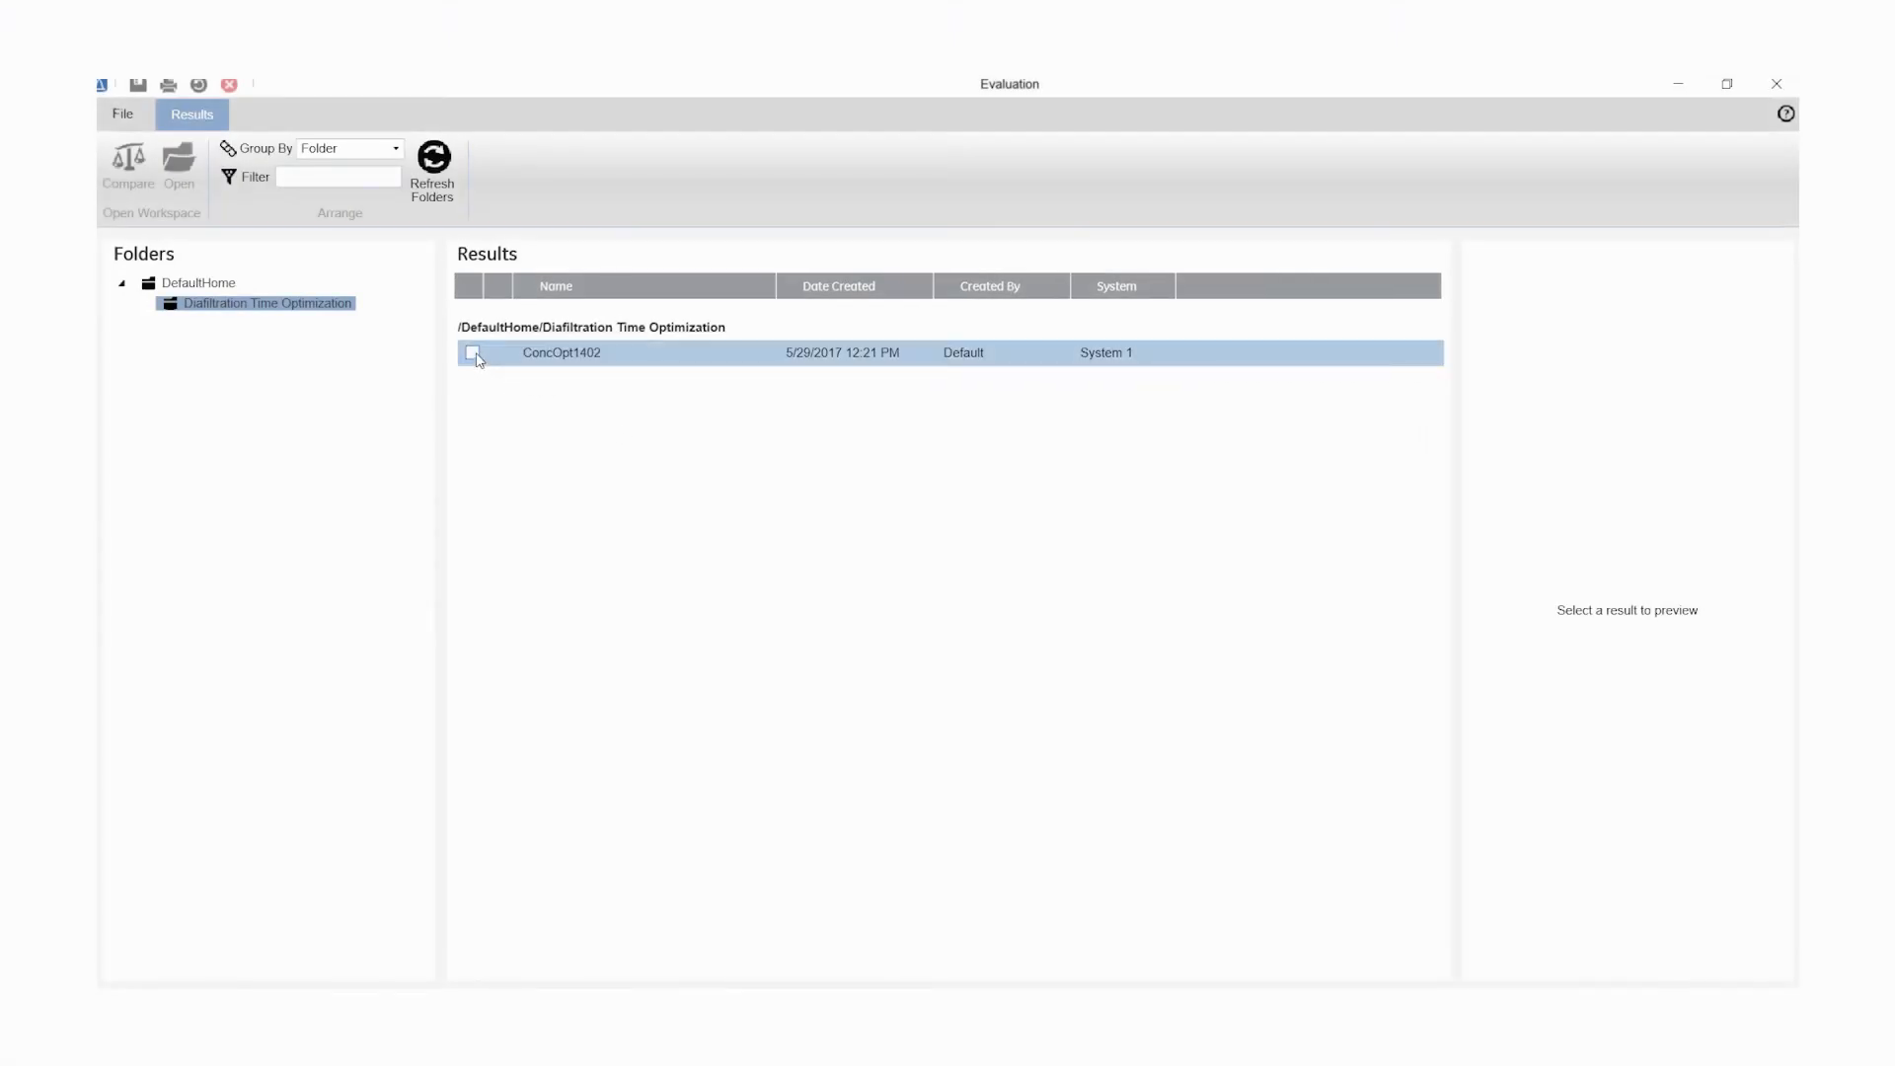
click(472, 352)
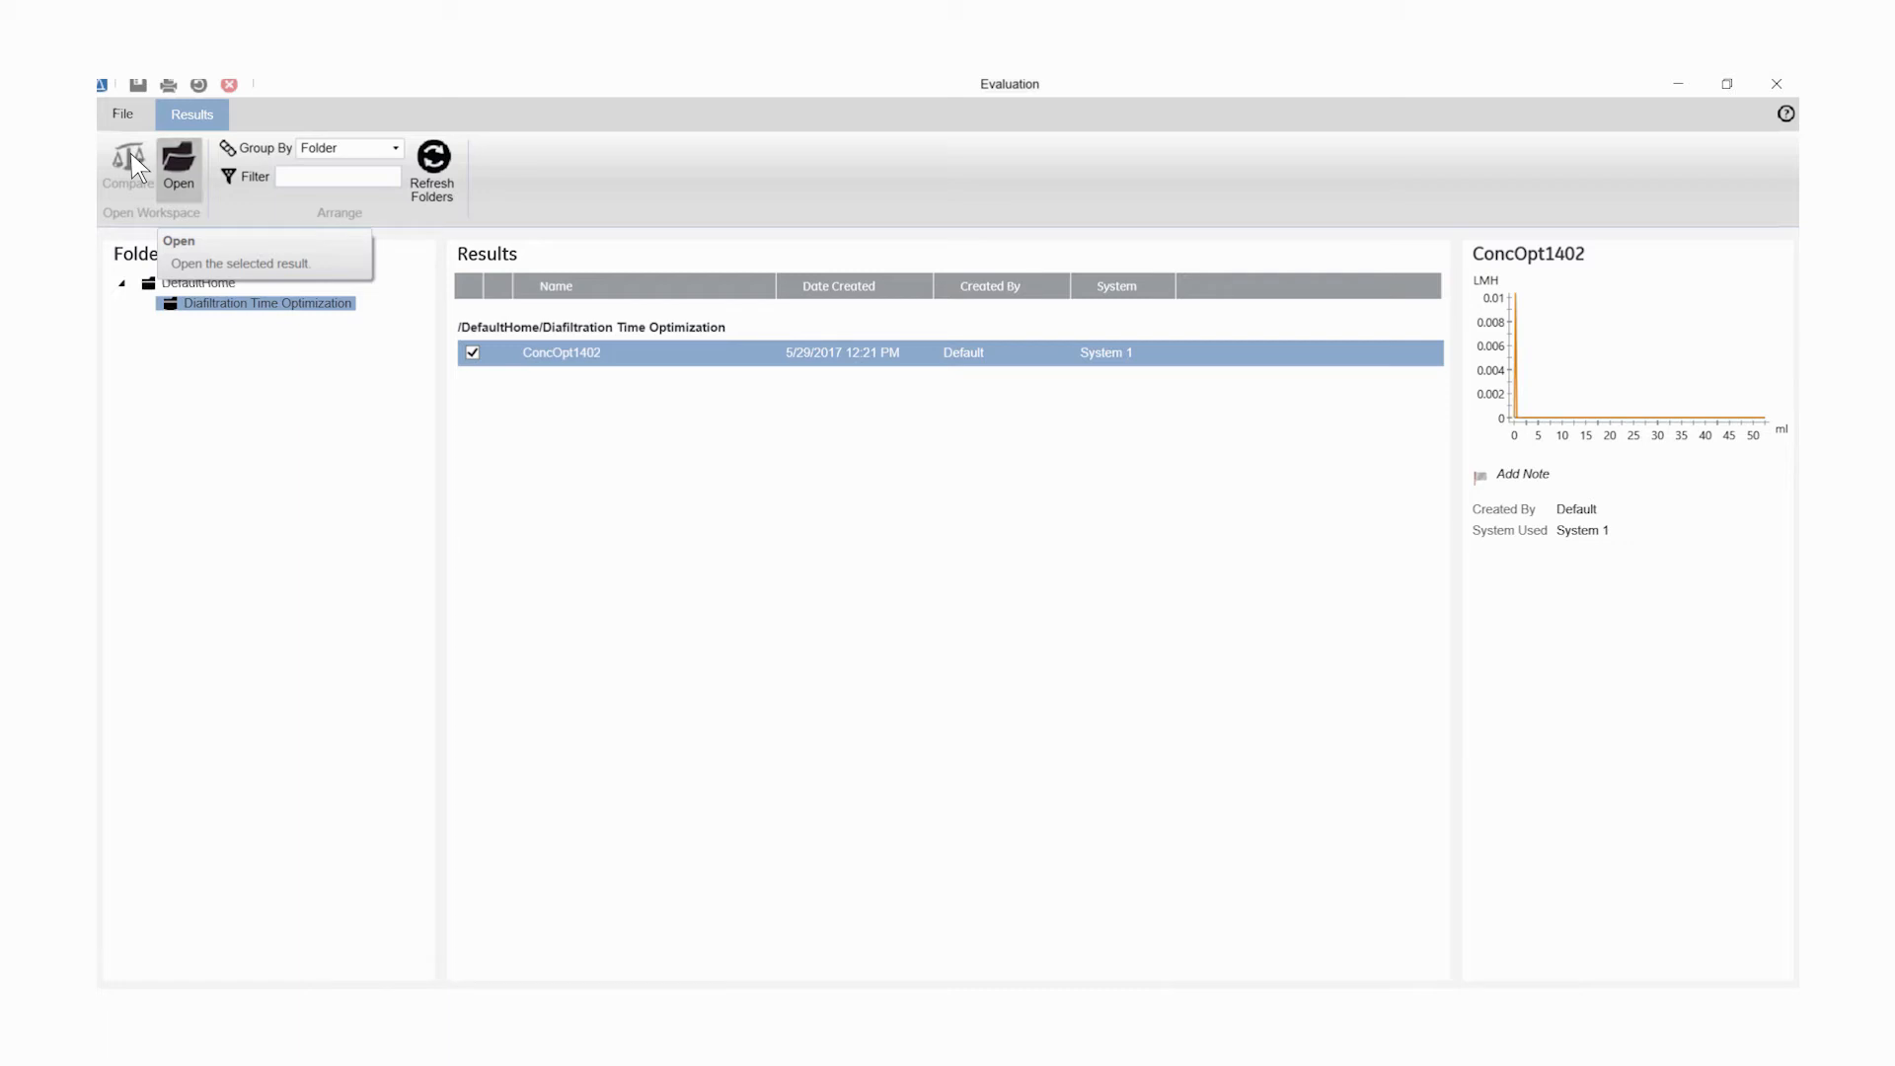
click(177, 164)
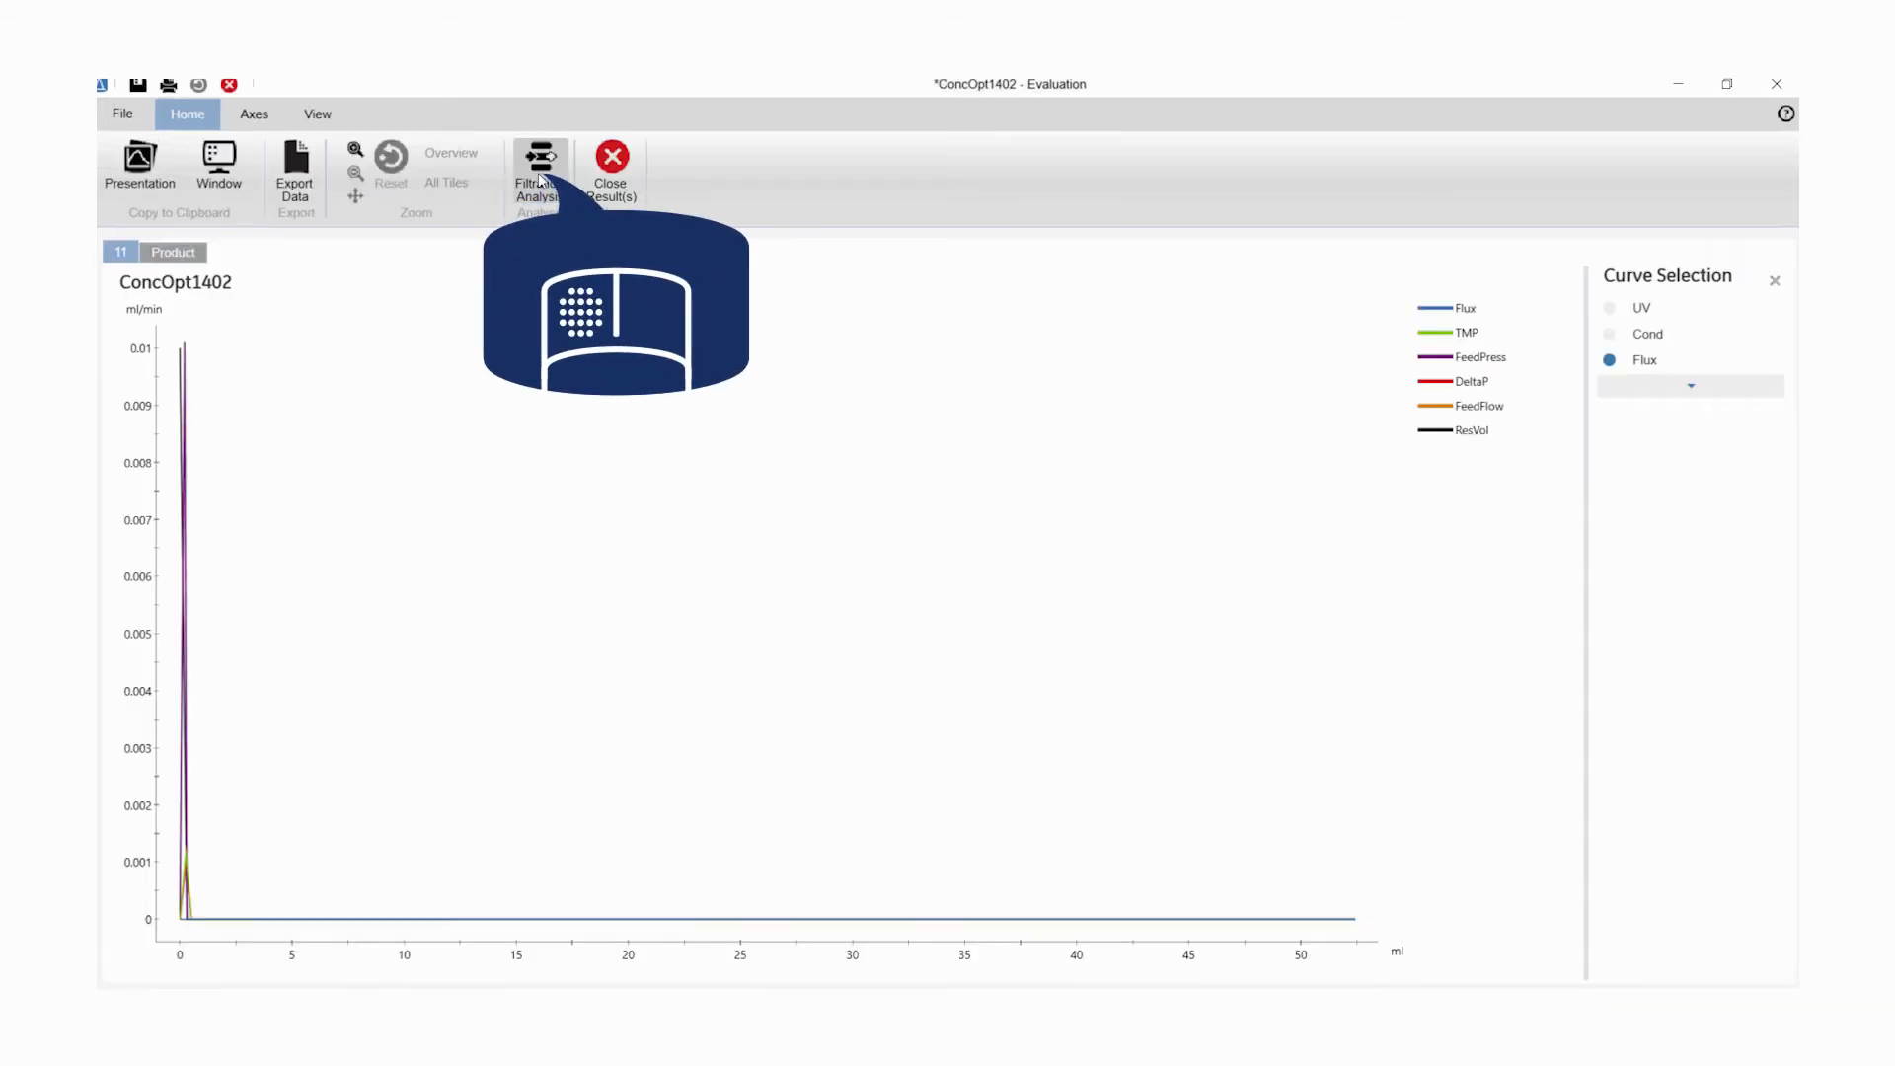
Begin a new Filtration Analysis of ConcOpt1402, discarding unsaved changes, showing Flux and TMP over time.
click(610, 170)
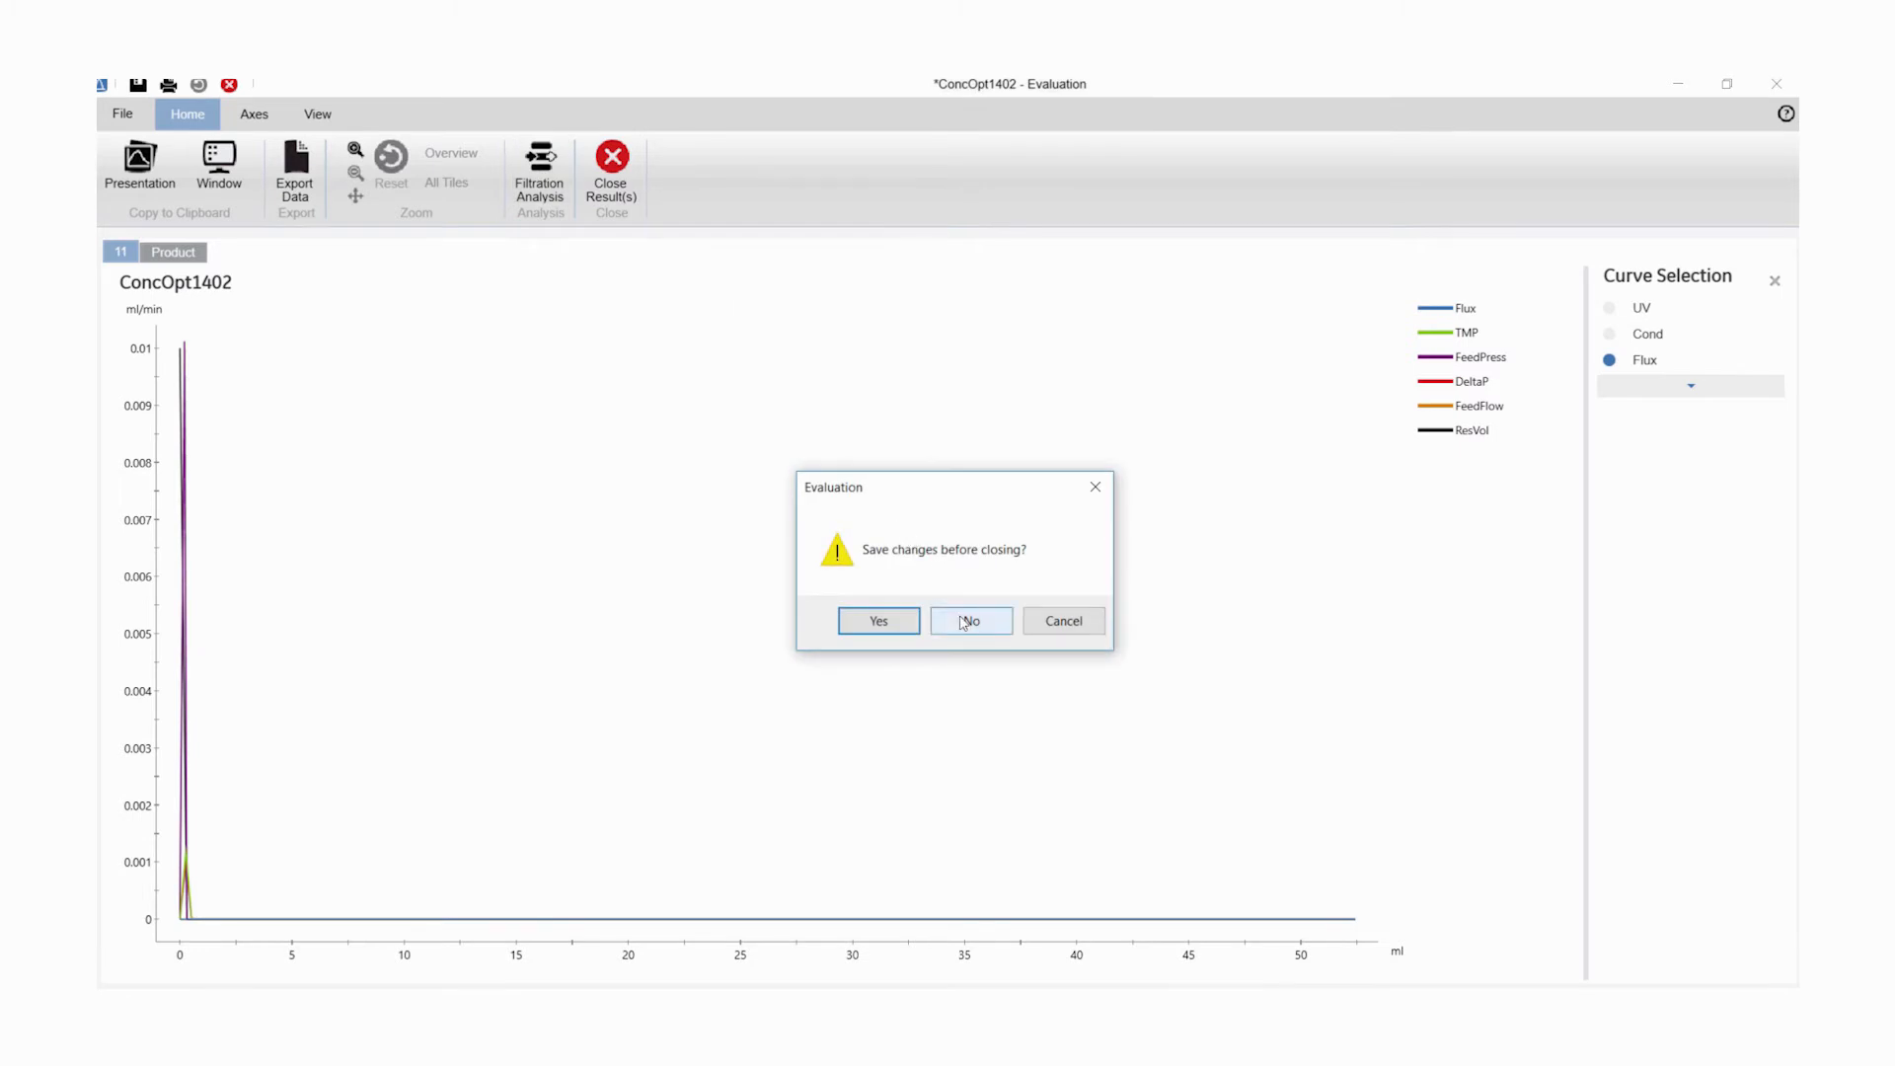
click(971, 620)
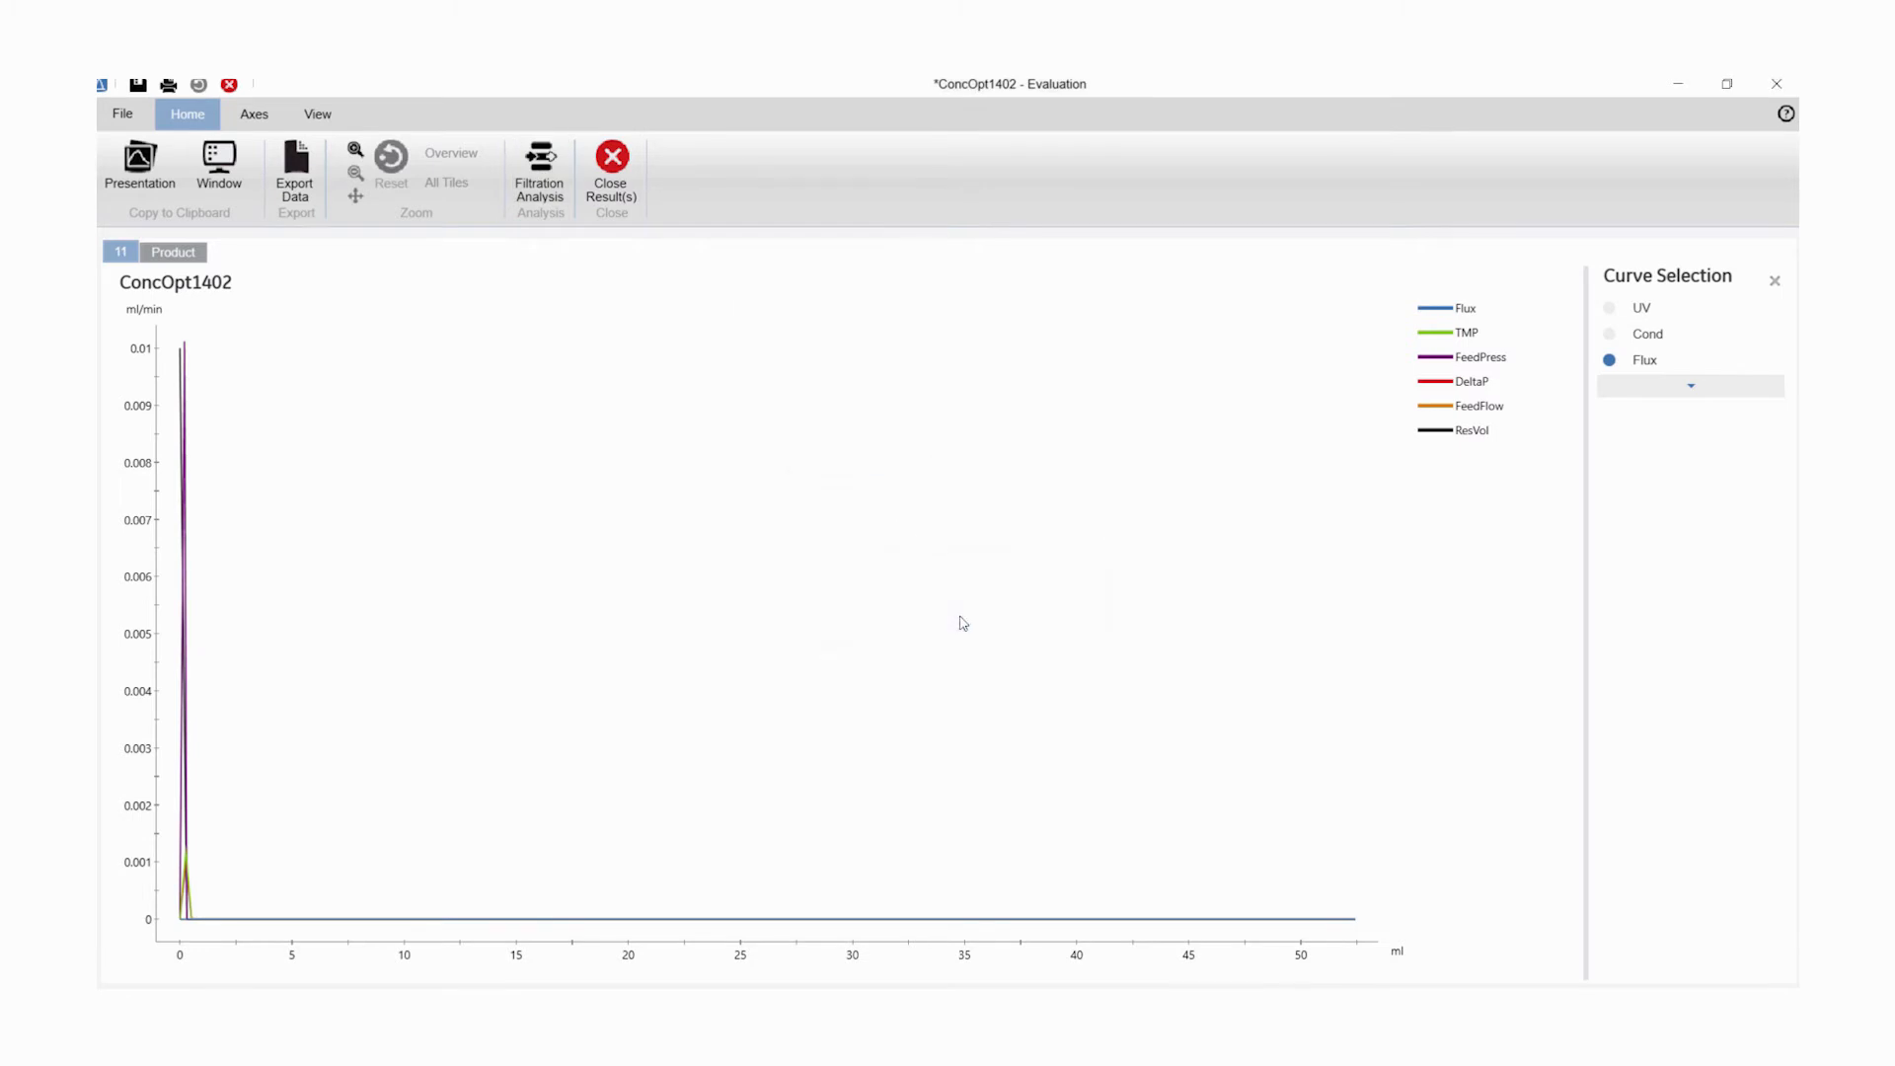
click(539, 176)
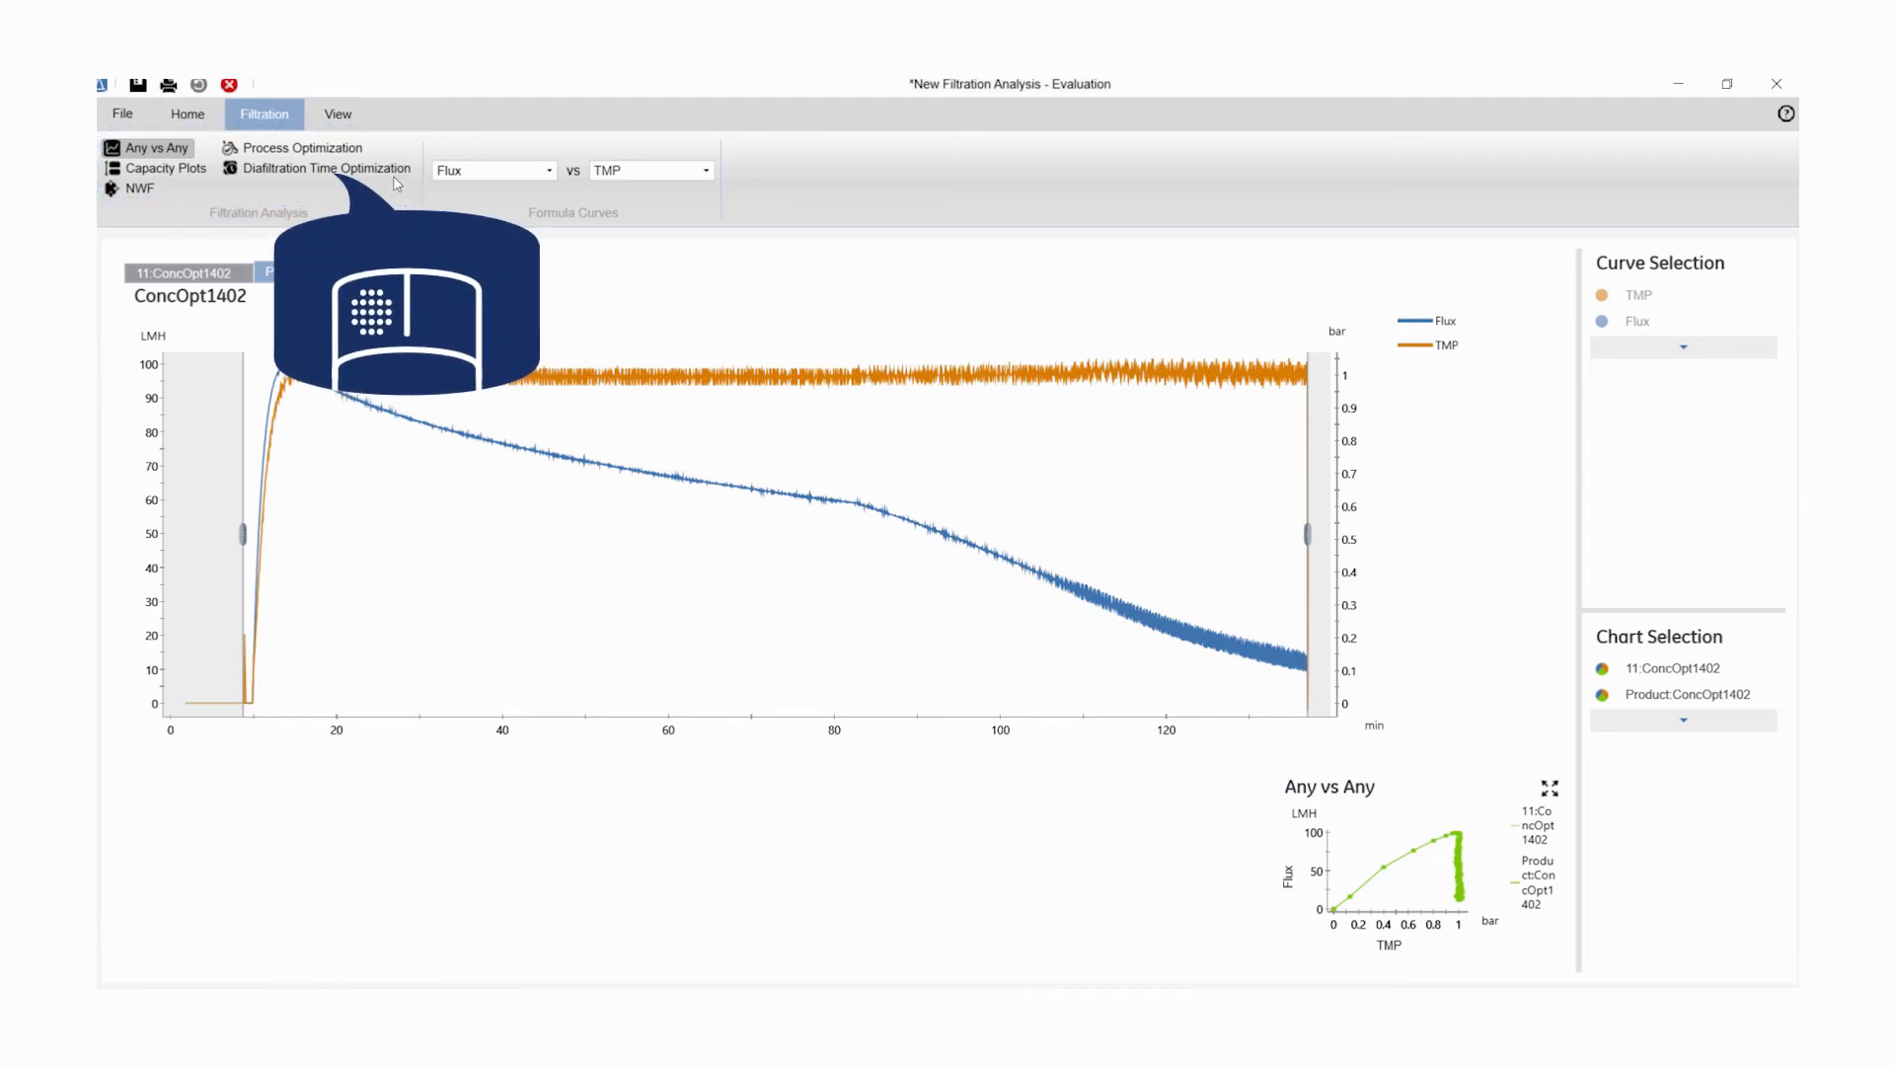
Switch to Diafiltration Time Optimization and remove 11:ConcOpt1402, keeping only Product data plotted.
click(323, 165)
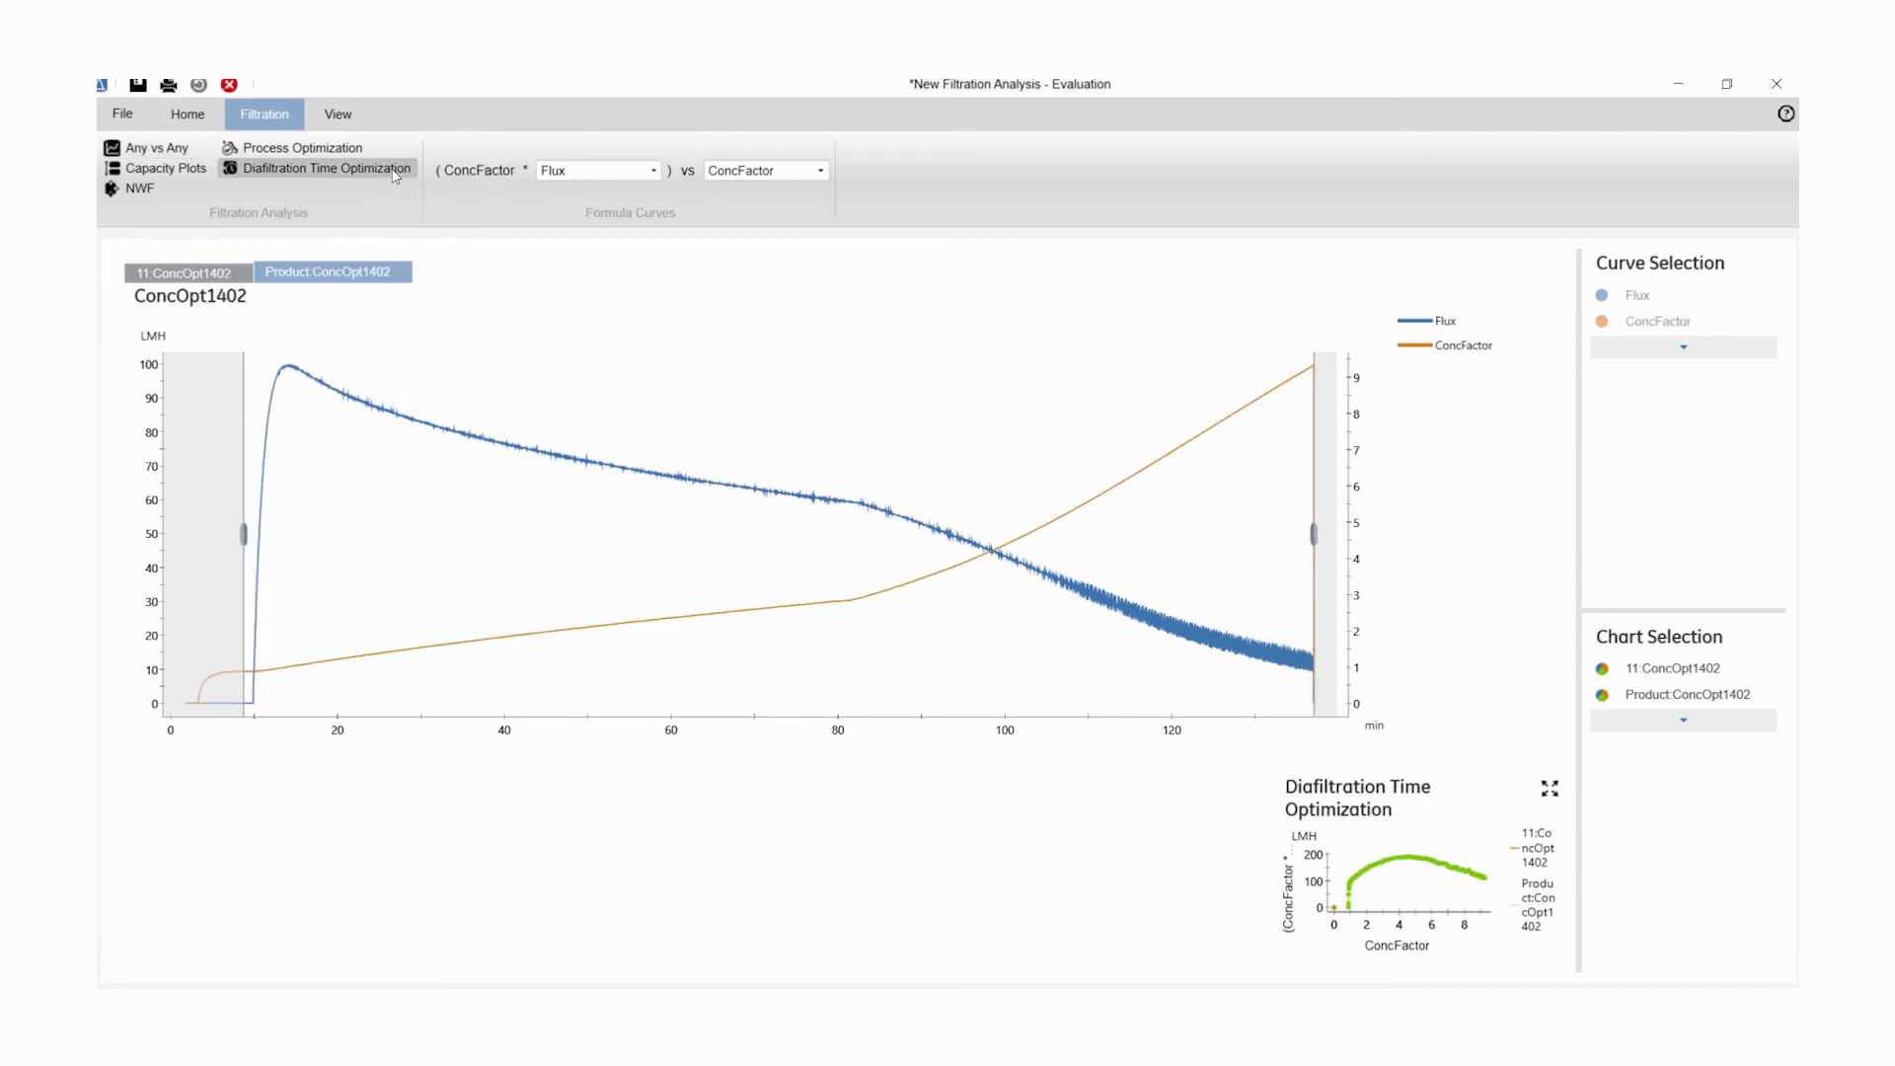
click(1672, 669)
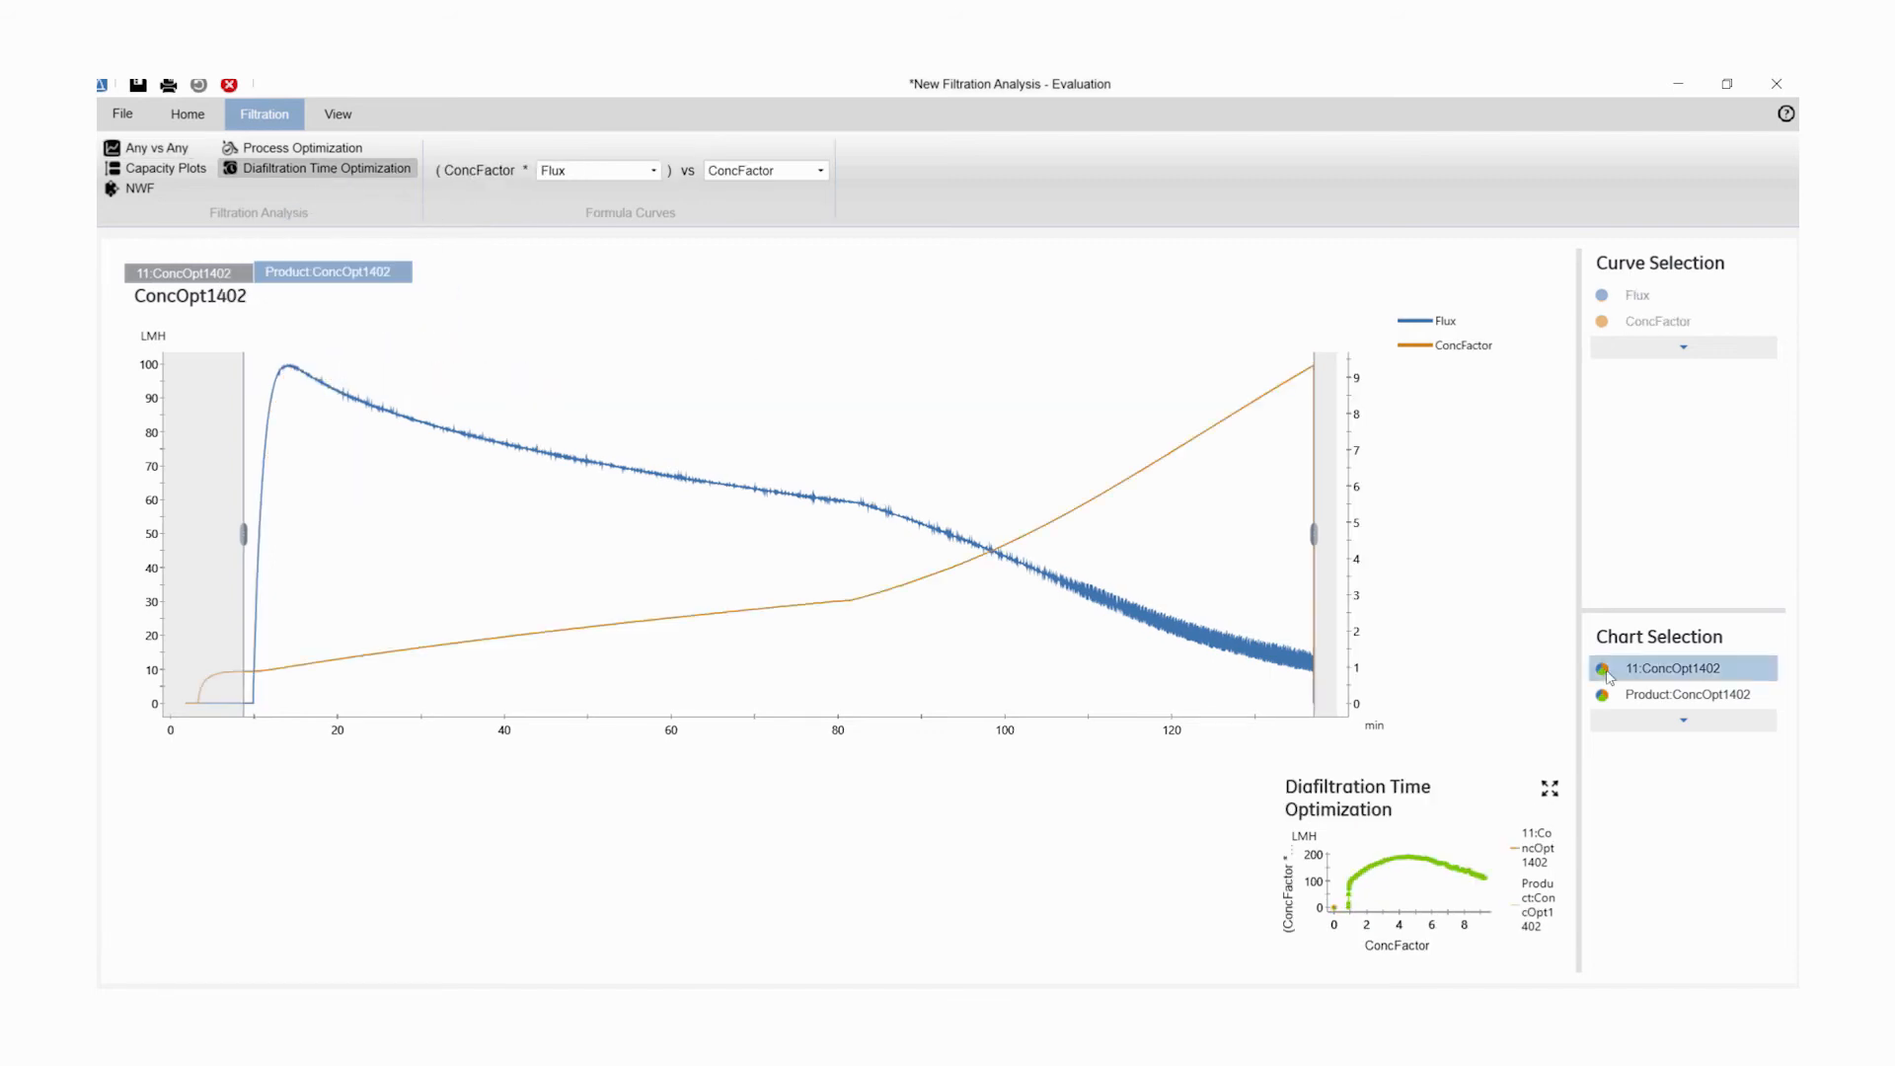
click(1605, 670)
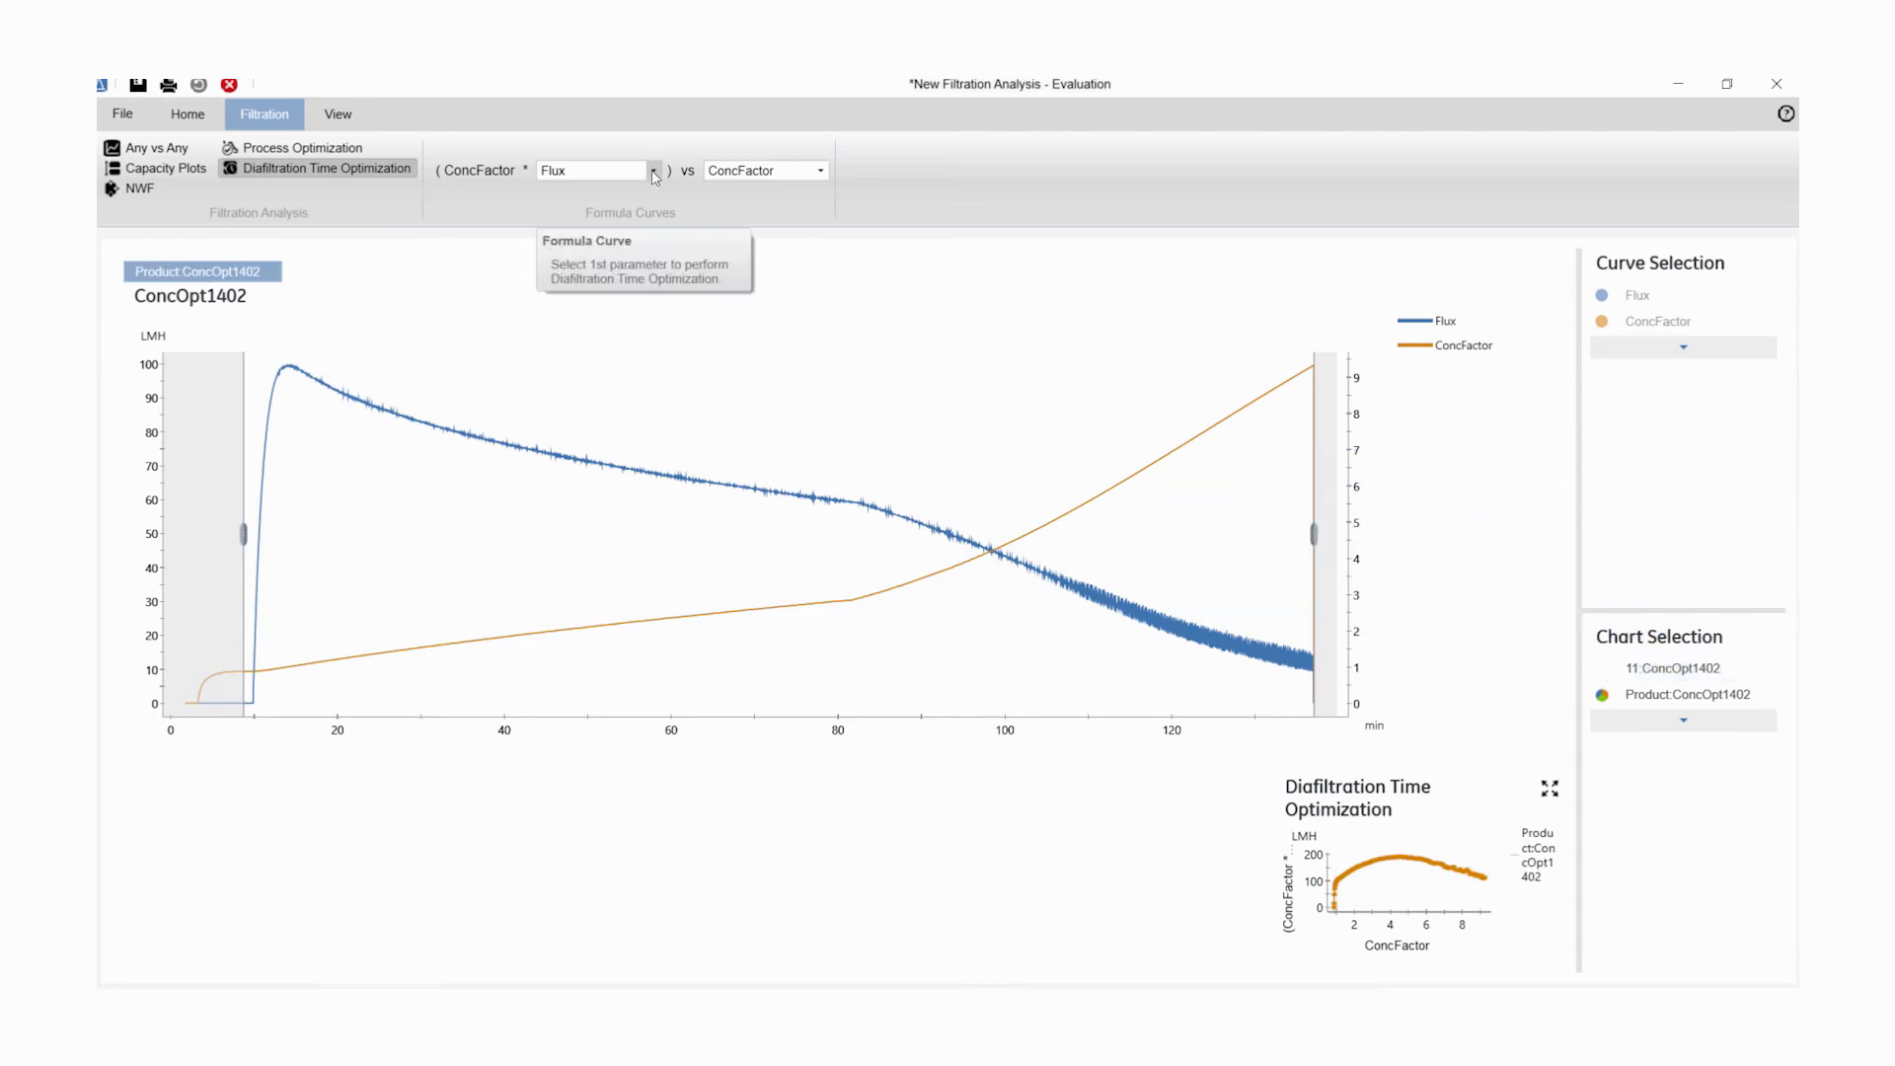
Keep Flux as the first formula parameter and exclude the start-up region up to about 15 min.
click(653, 170)
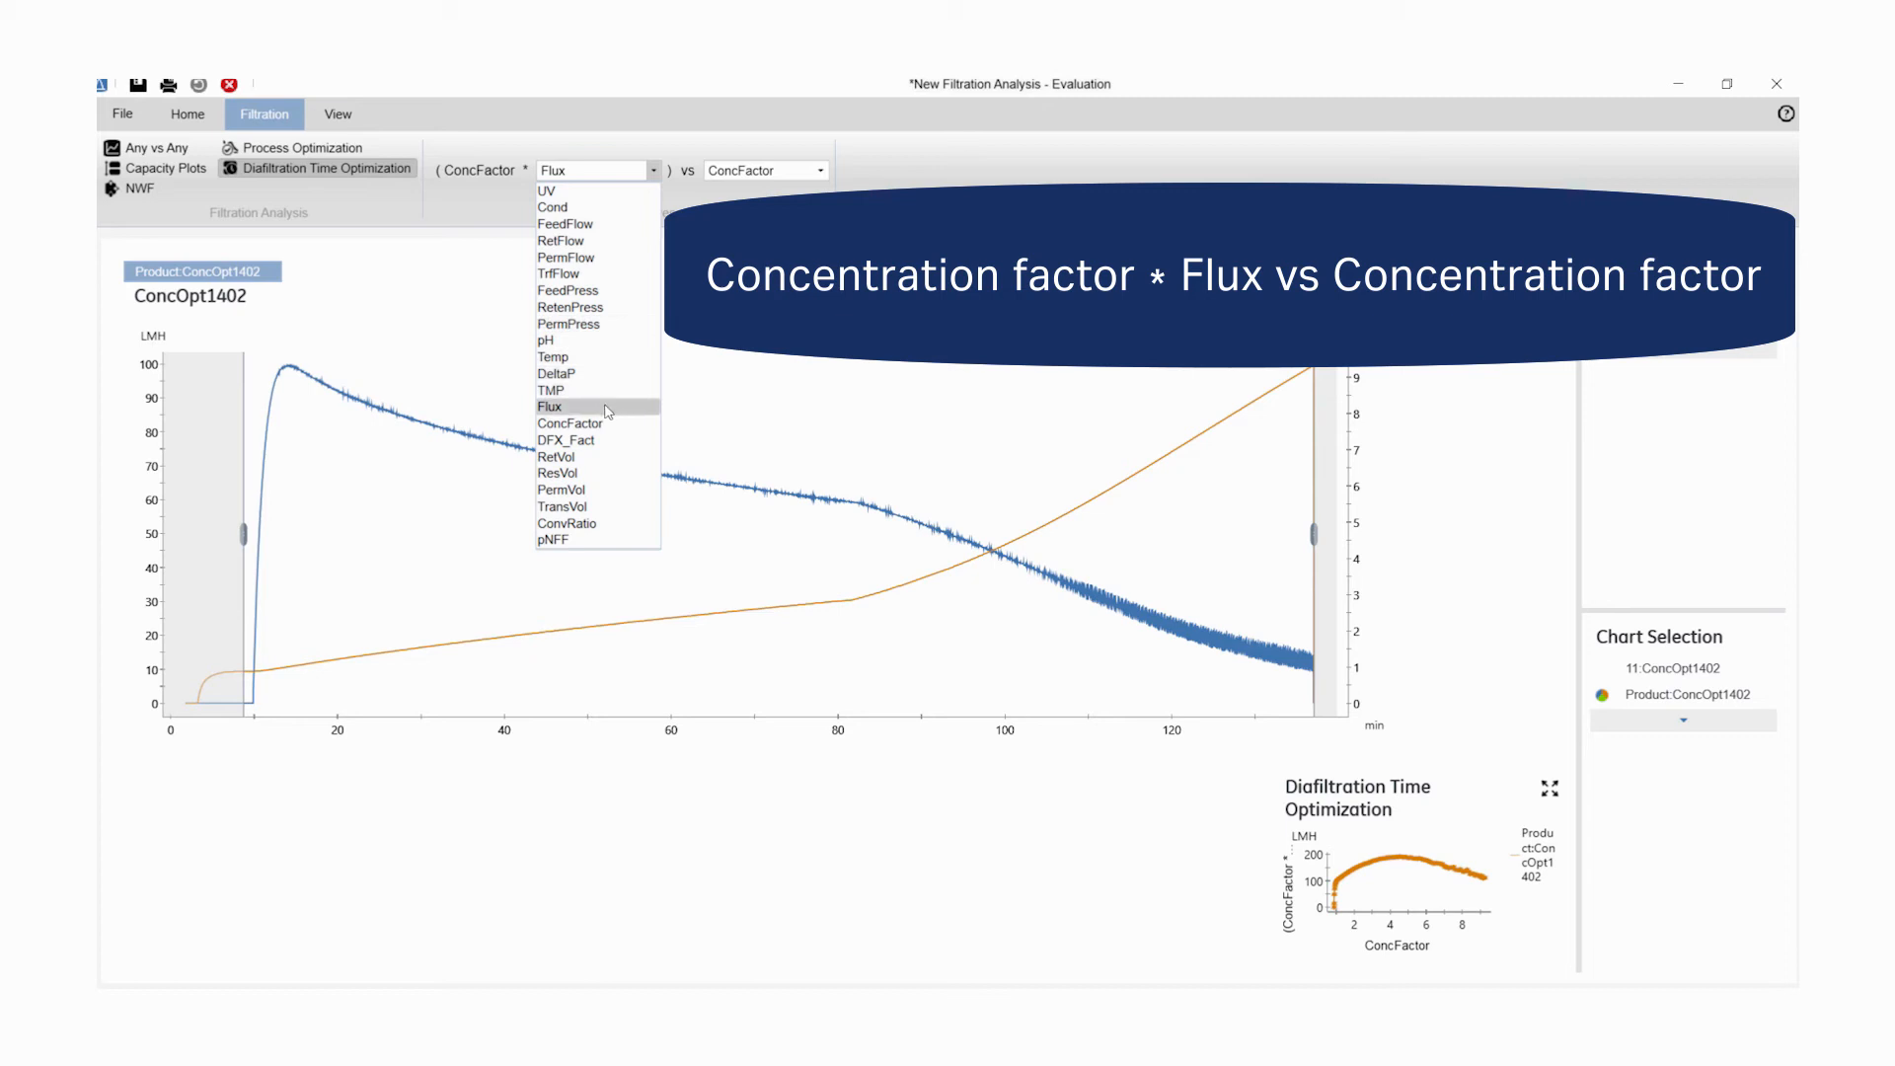
click(551, 407)
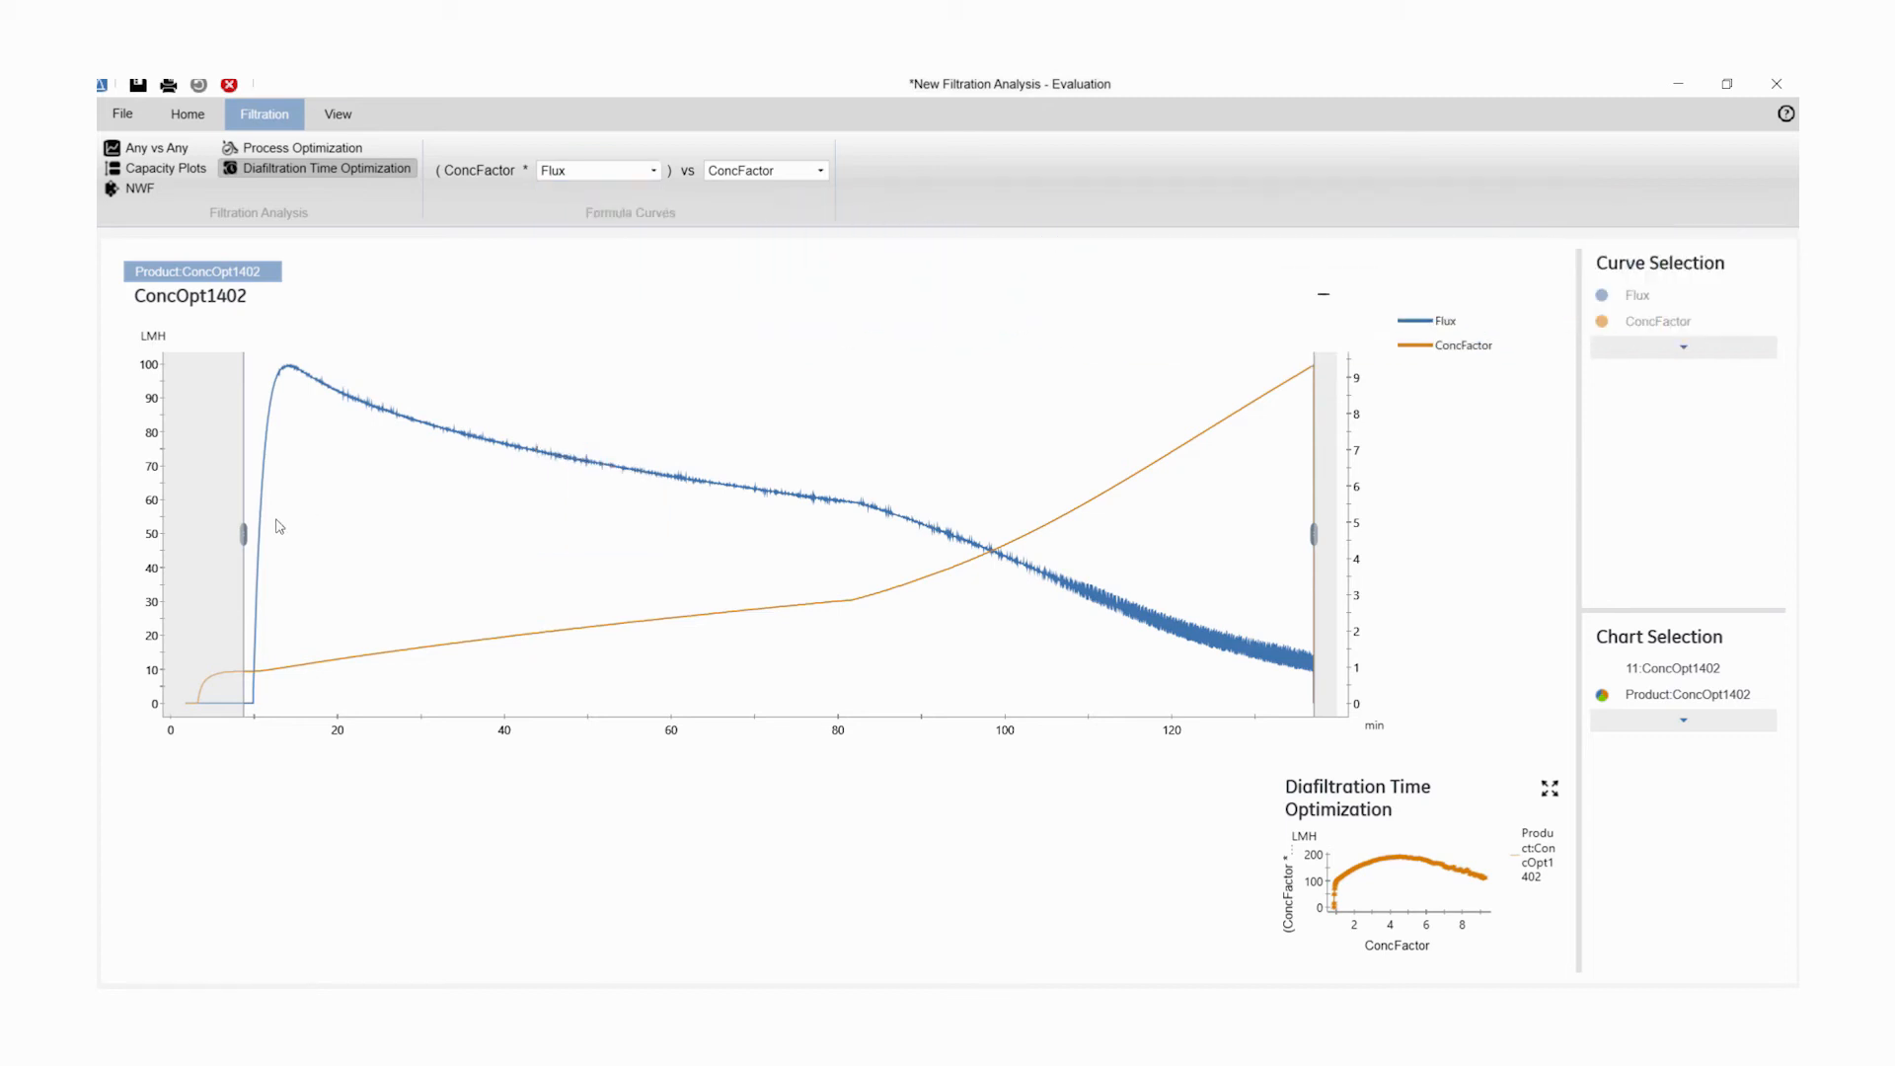
drag(241, 531, 290, 531)
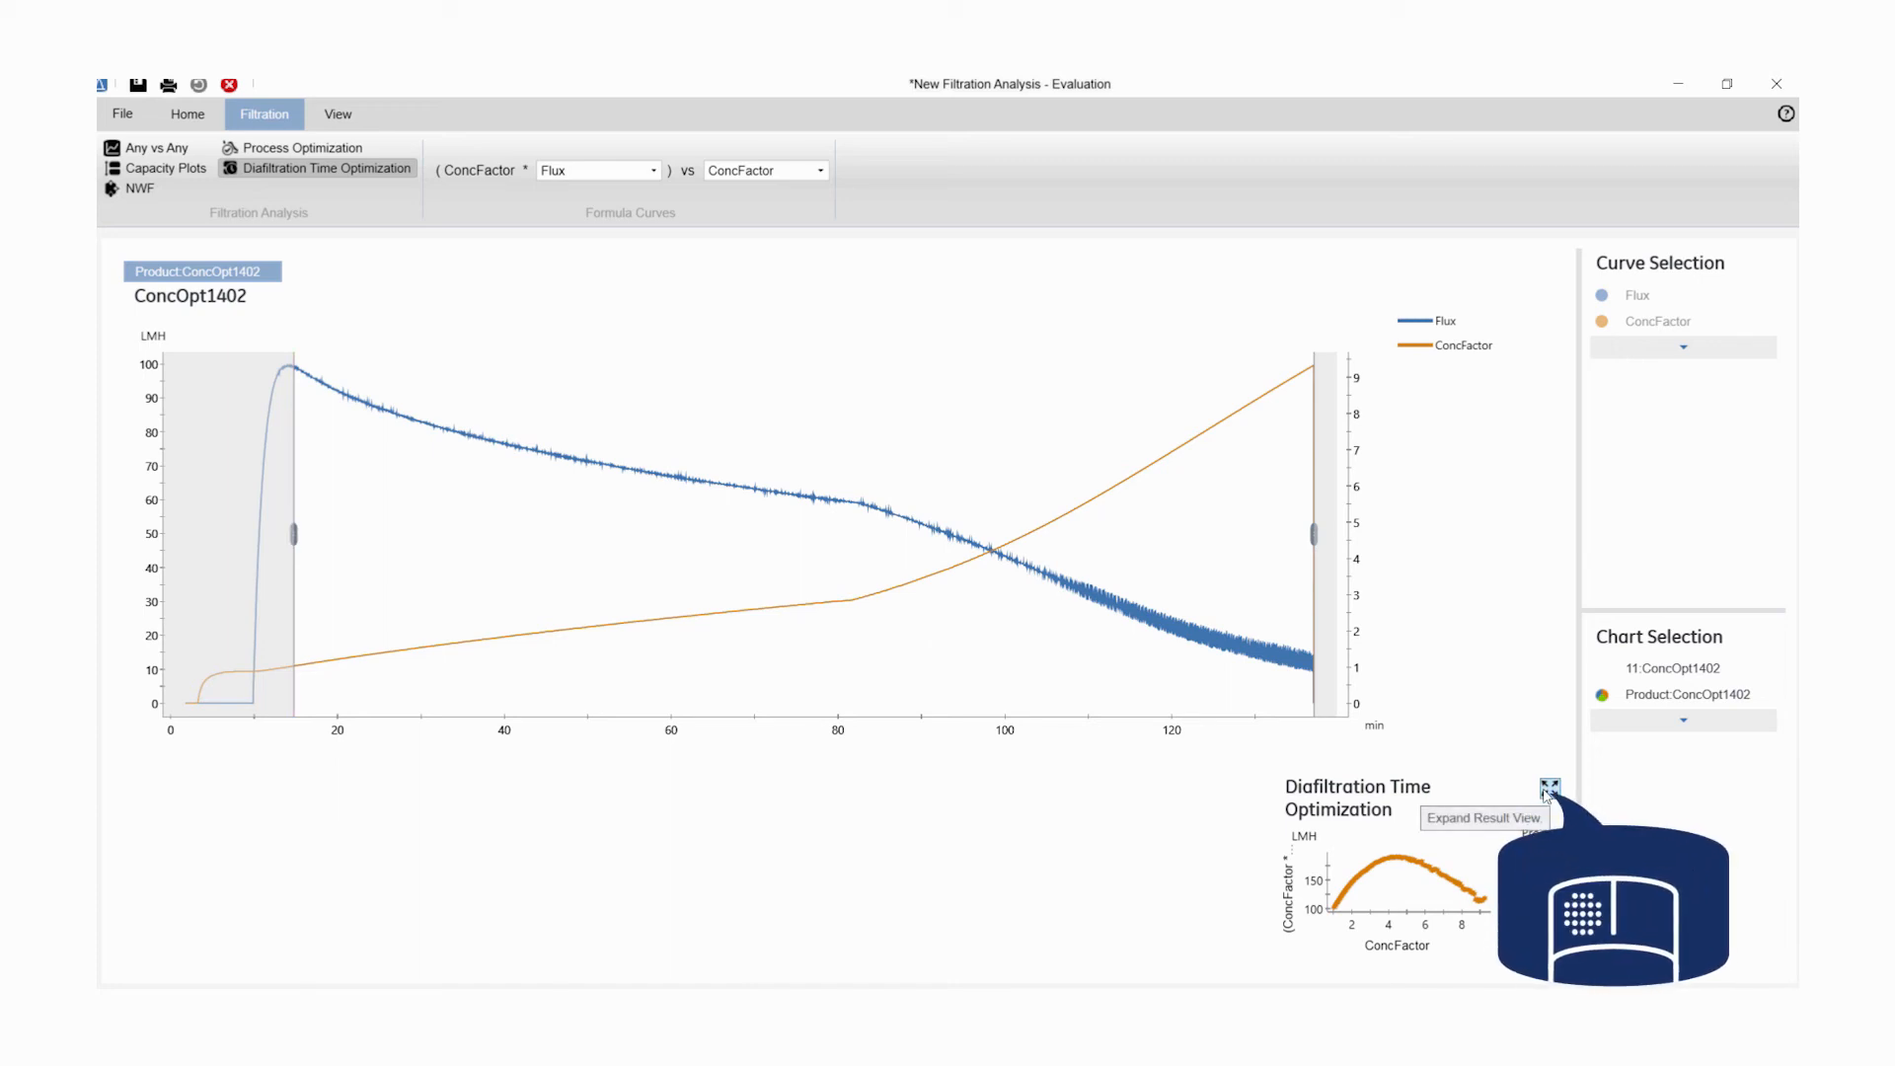
Expand the optimization plot to full size and reset zoom to show the whole curve.
click(1548, 786)
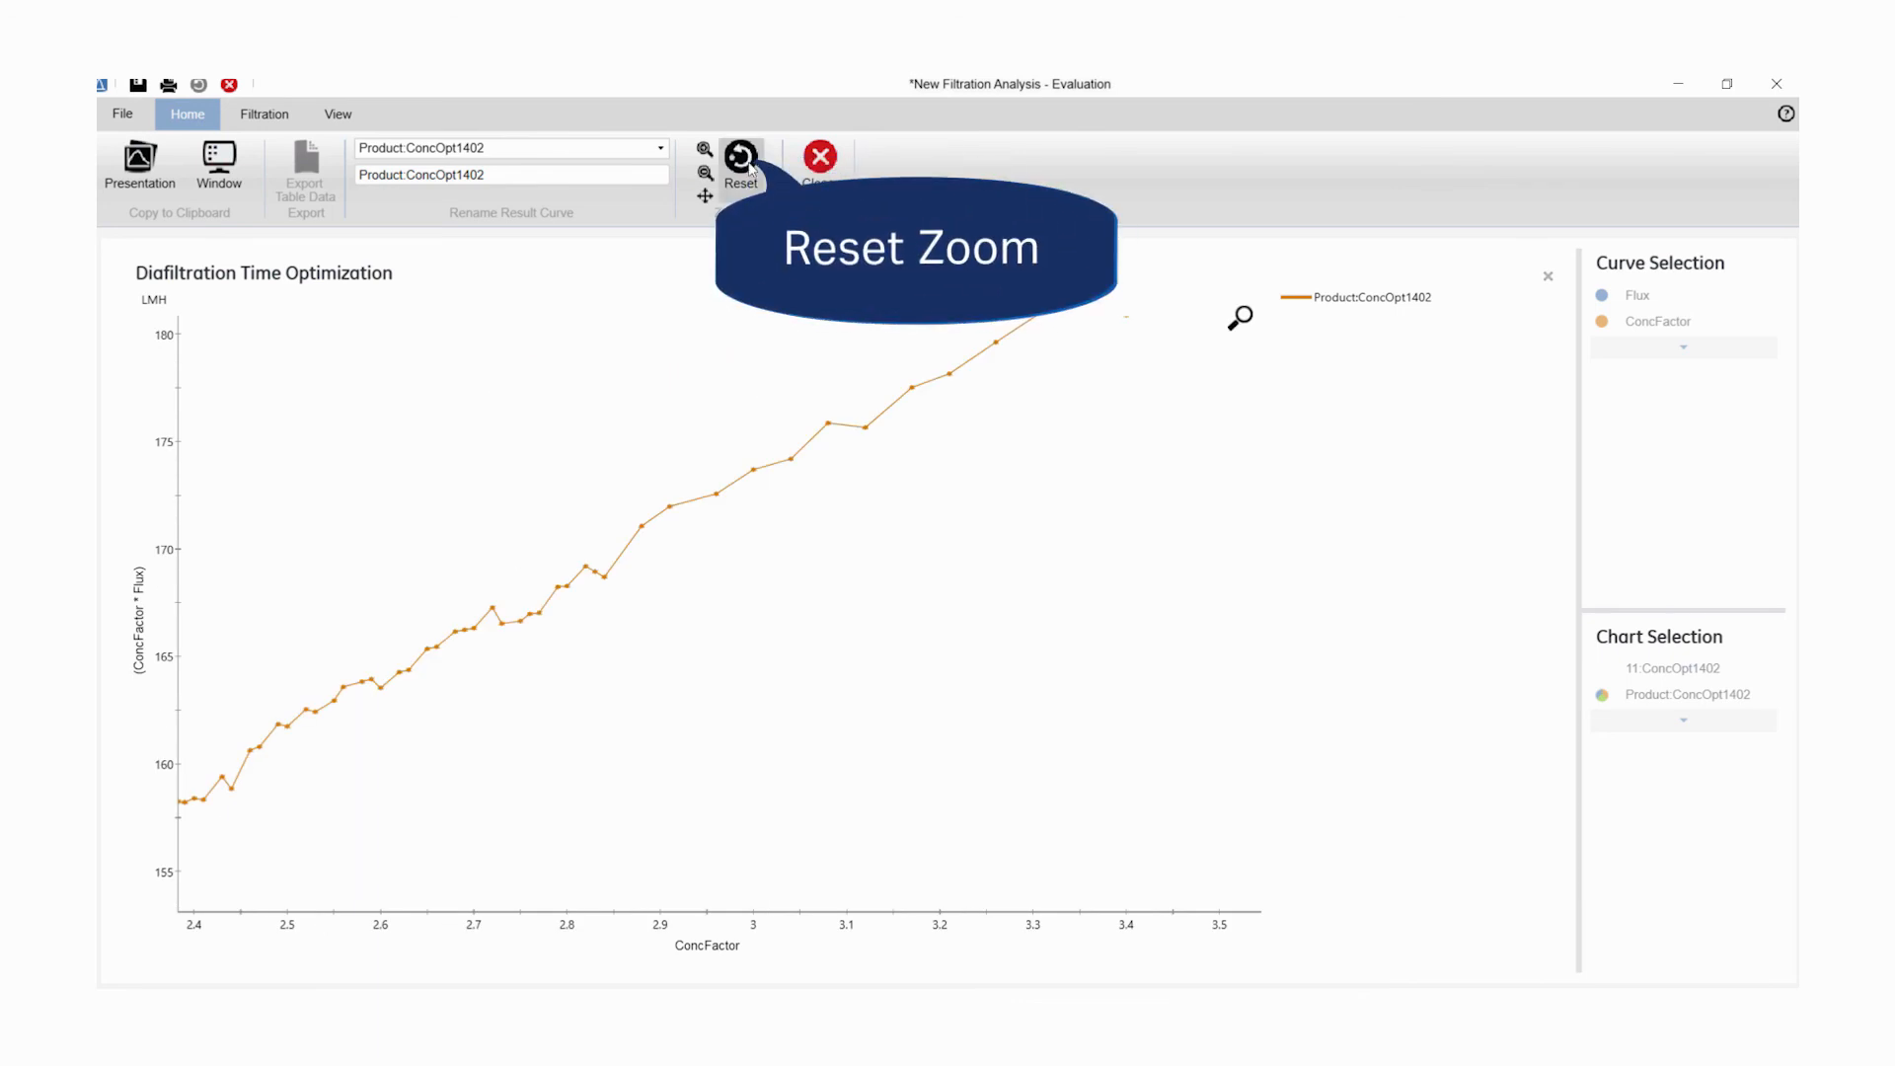
click(739, 157)
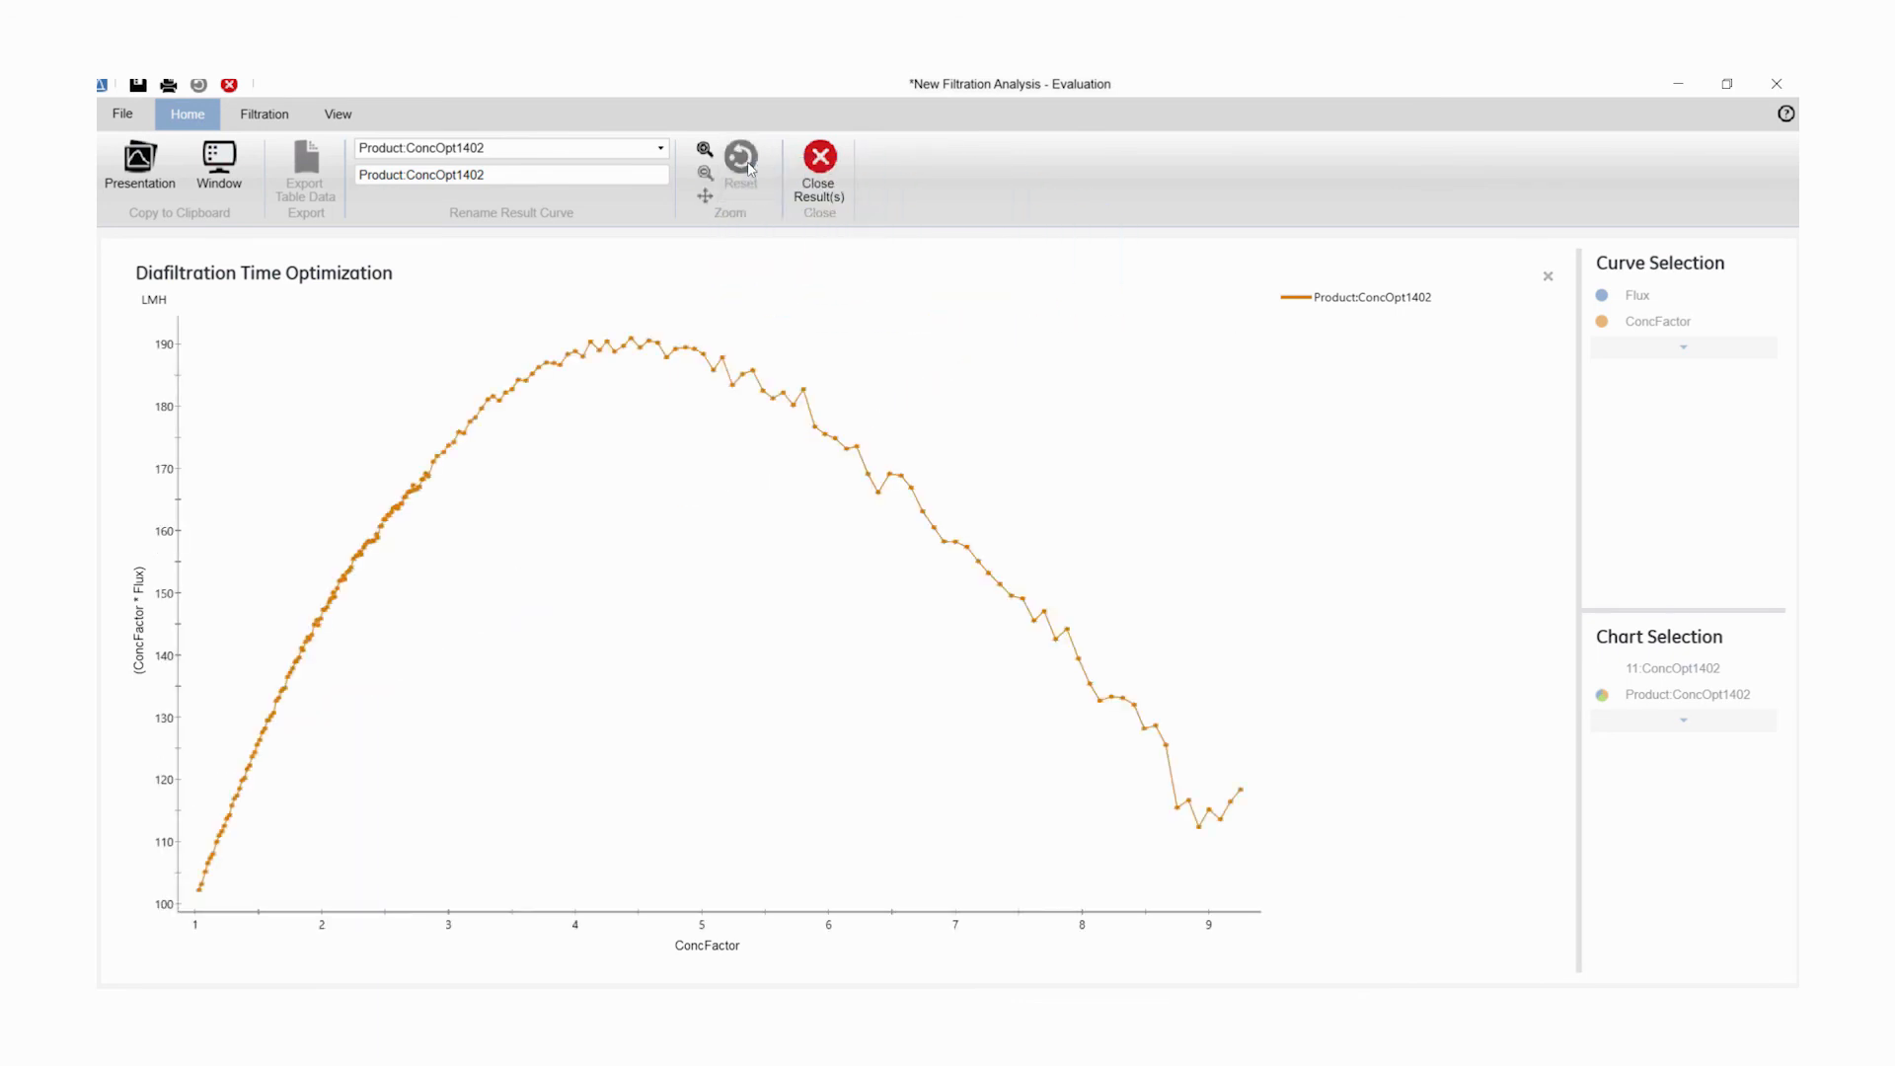
mouse_move(138, 166)
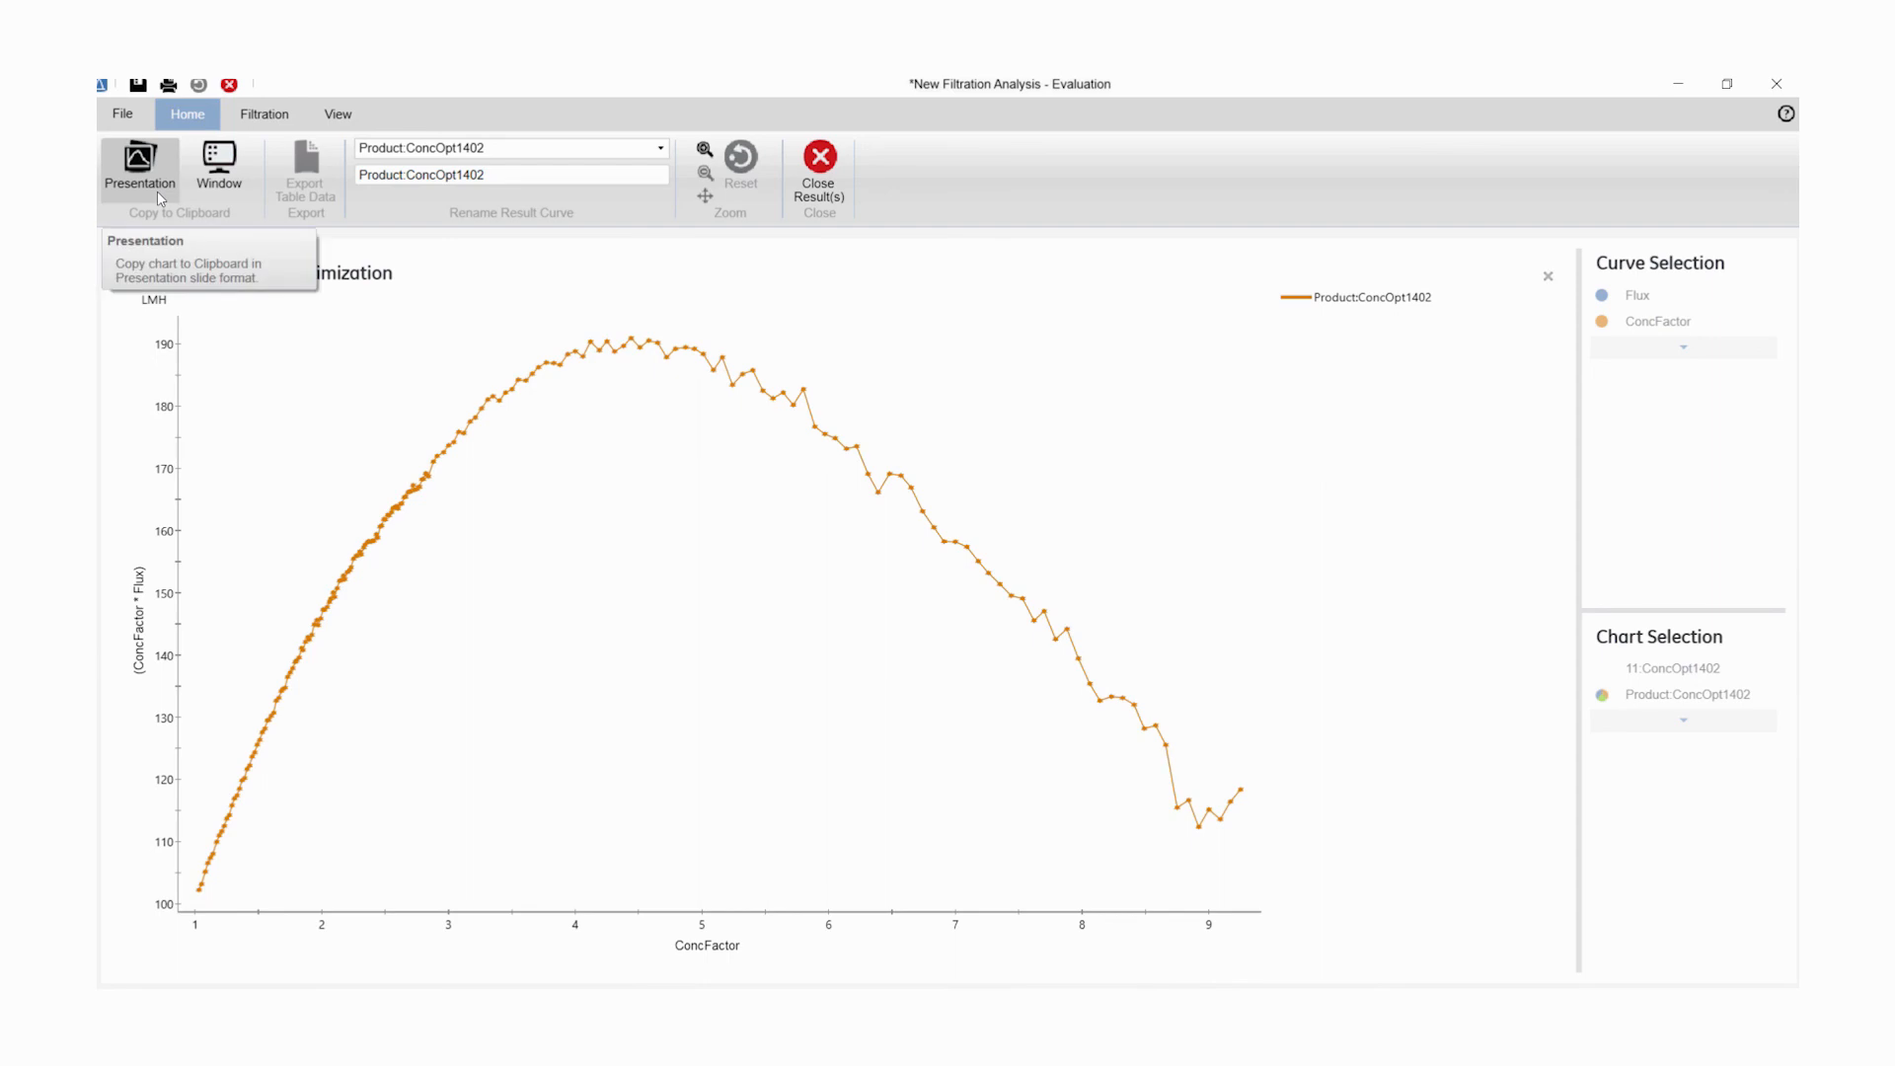